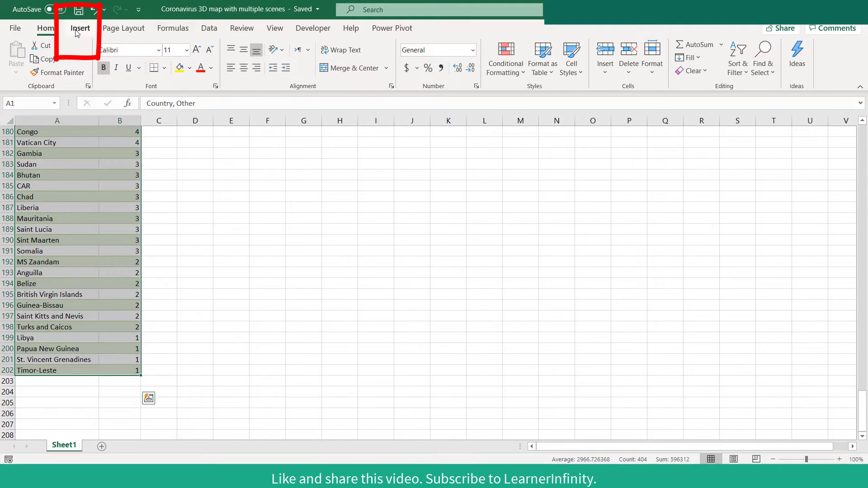
Insert a 3D Map from the selected country case data as a new tour.
{"action": "left_click", "coordinate": [80, 28]}
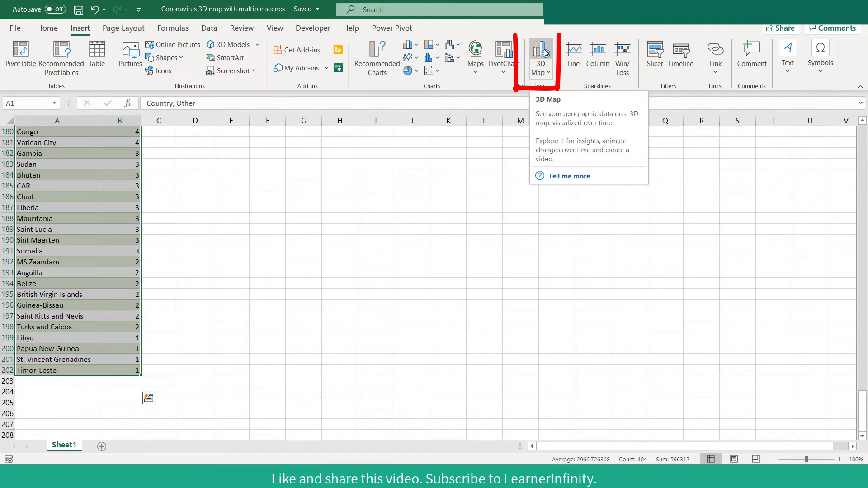
{"action": "left_click", "coordinate": [541, 52]}
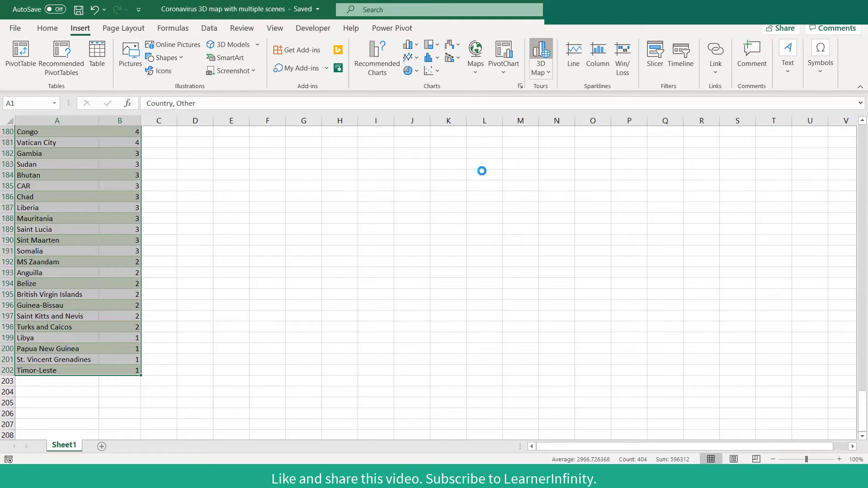
{"action": "left_click", "coordinate": [540, 52]}
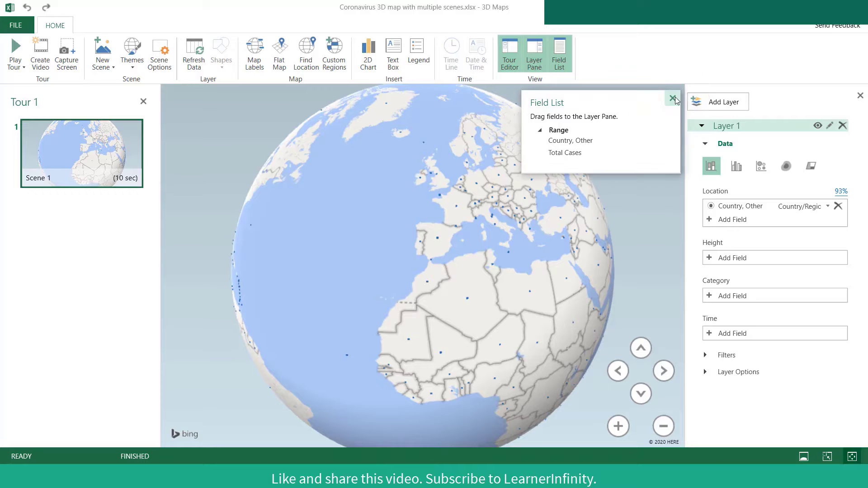
Hide the Field List, use Total Cases for column height, and remove the legend.
{"action": "left_click", "coordinate": [674, 98]}
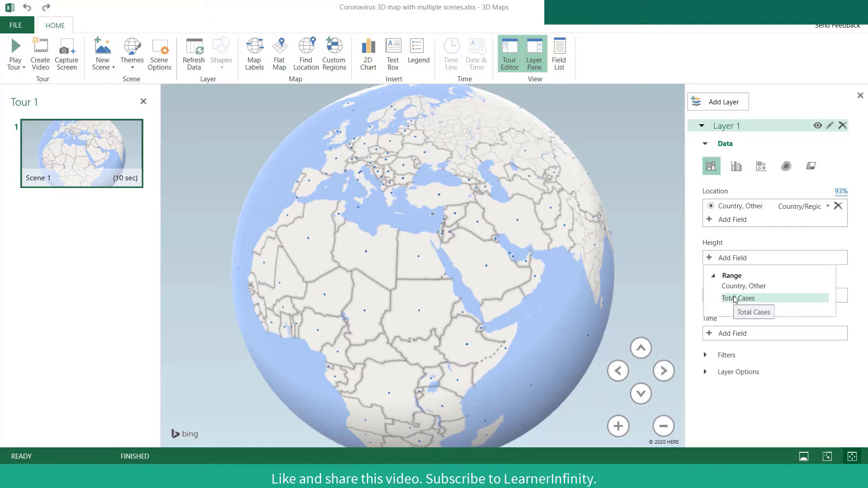
{"action": "left_click", "coordinate": [740, 299]}
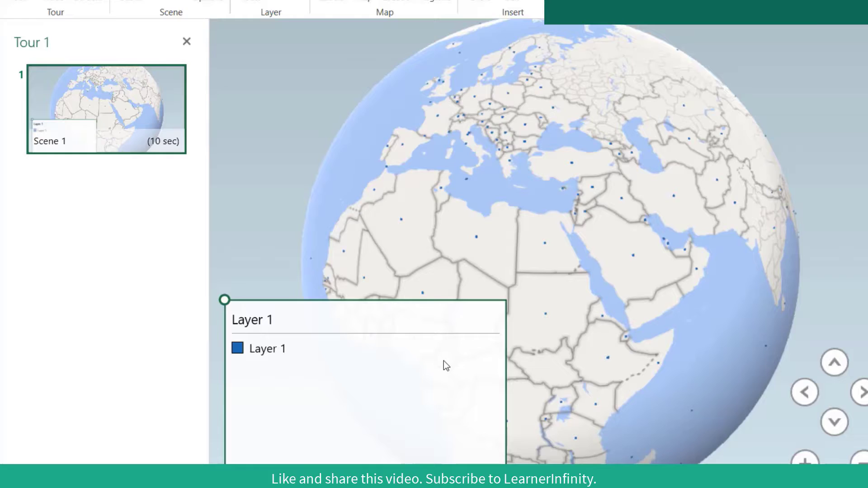
{"action": "left_click", "coordinate": [533, 52]}
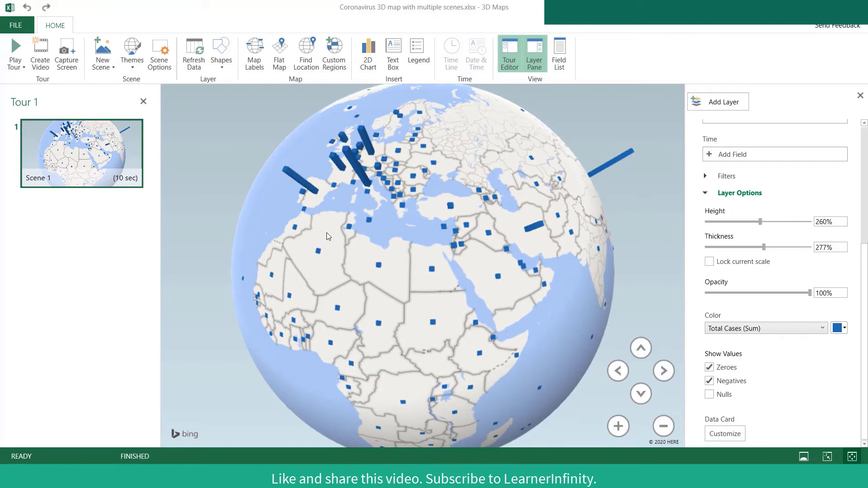
Turn on map labels, zoom in over Europe, and colour the case columns purple.
{"action": "left_click", "coordinate": [254, 53]}
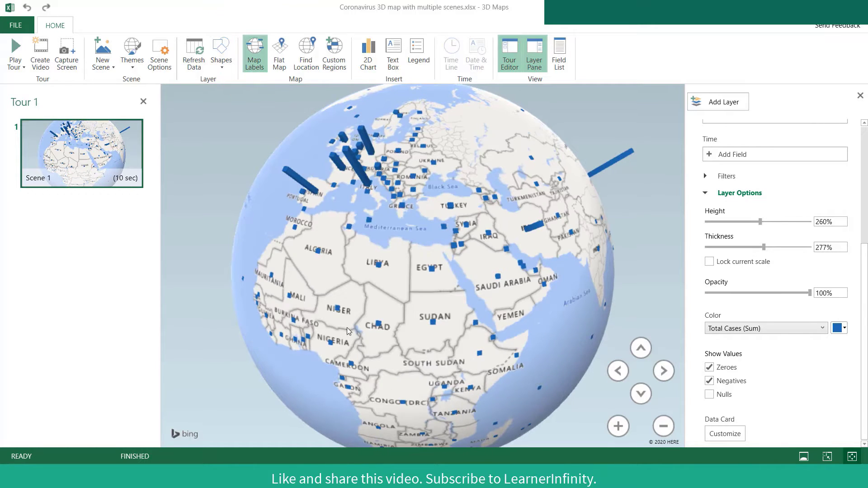
{"action": "mouse_move", "coordinate": [618, 426]}
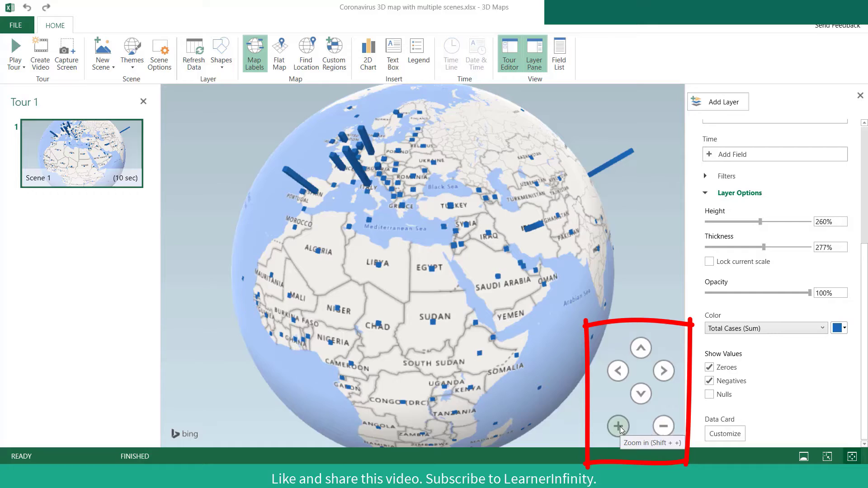
{"action": "left_click", "coordinate": [618, 426]}
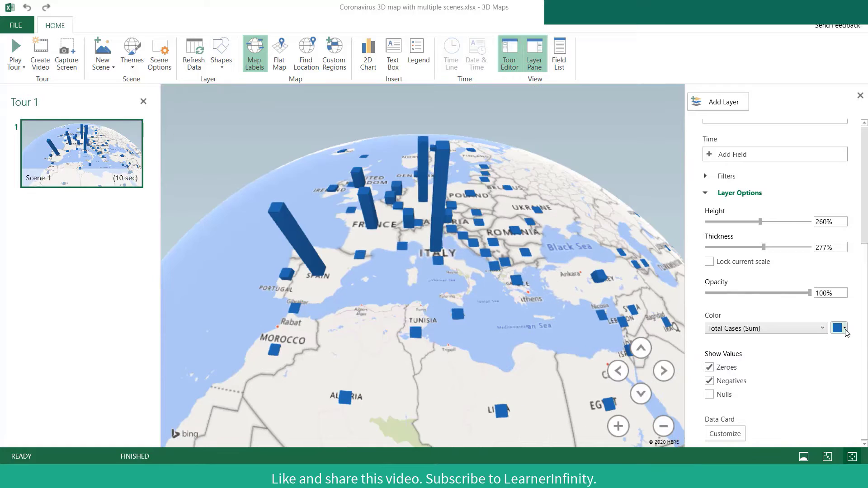
{"action": "left_click", "coordinate": [838, 328]}
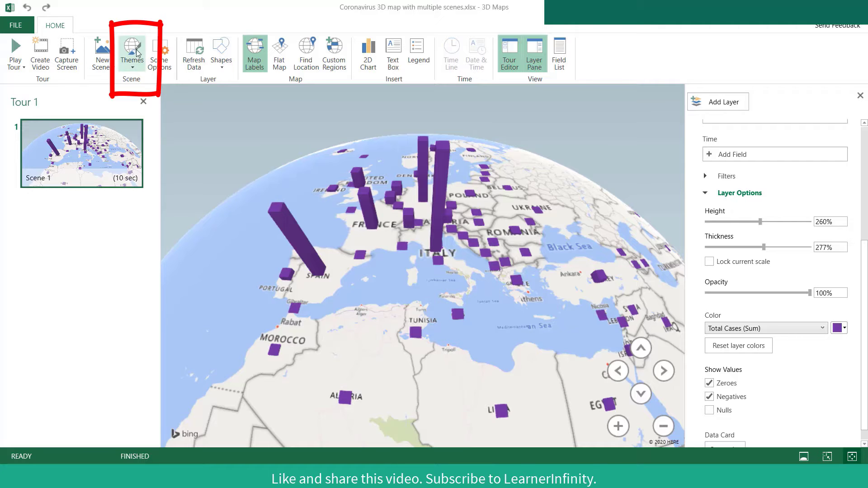
Apply the dark aerial-photo theme and rotate the globe to face the Americas.
{"action": "left_click", "coordinate": [131, 53]}
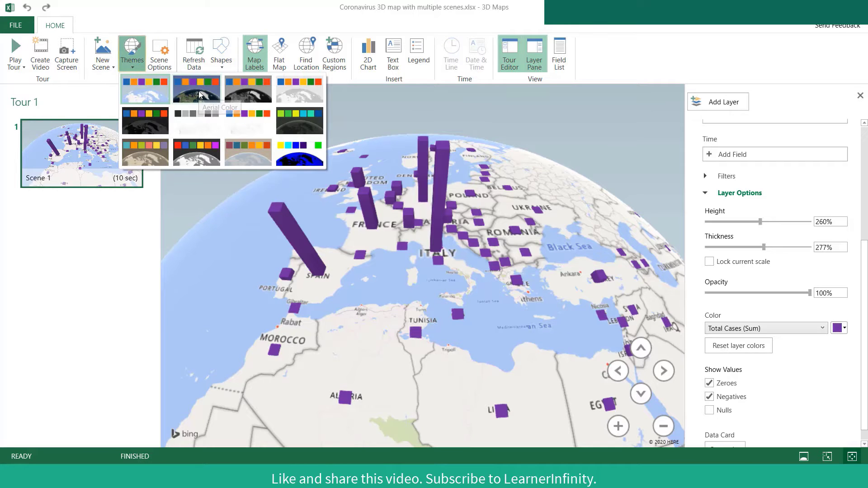
{"action": "left_click", "coordinate": [196, 89]}
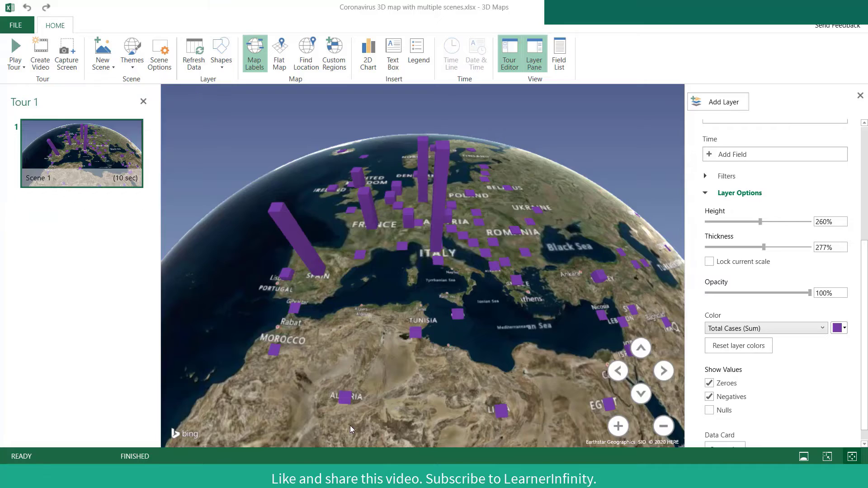
{"action": "left_click", "coordinate": [641, 348]}
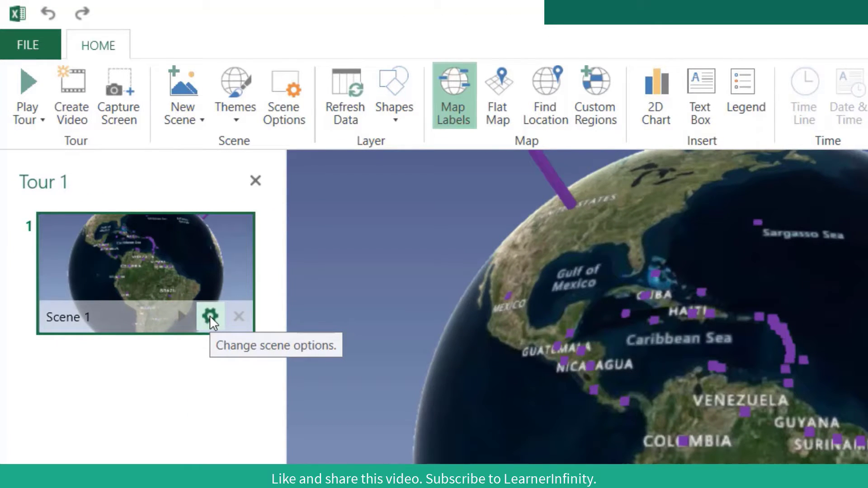
Set Scene 1's motion effect to Fly Over in Scene Options.
{"action": "left_click", "coordinate": [209, 322]}
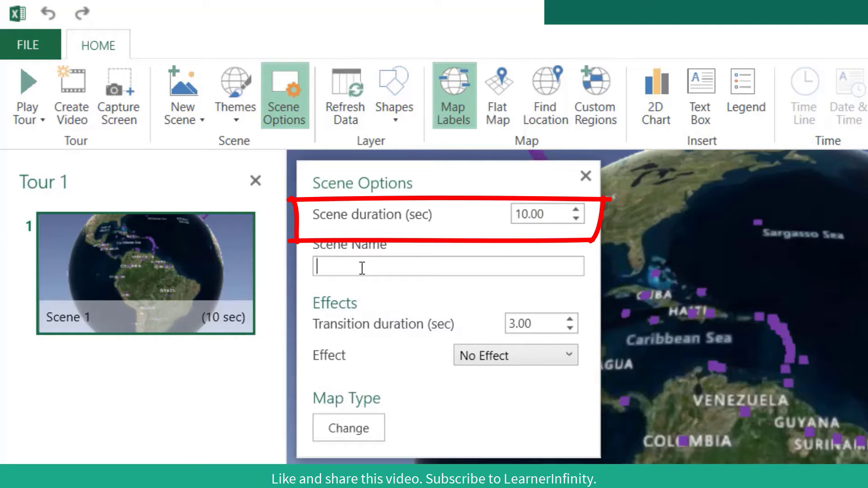
{"action": "mouse_move", "coordinate": [515, 266]}
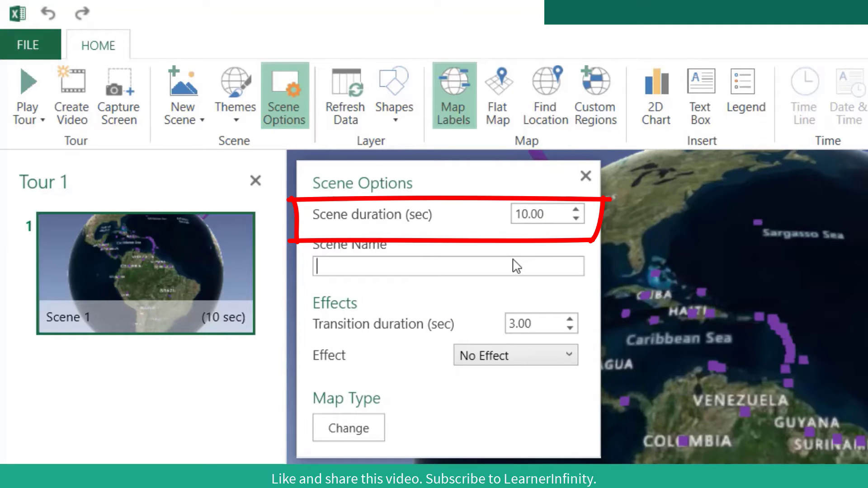
{"action": "mouse_move", "coordinate": [499, 363]}
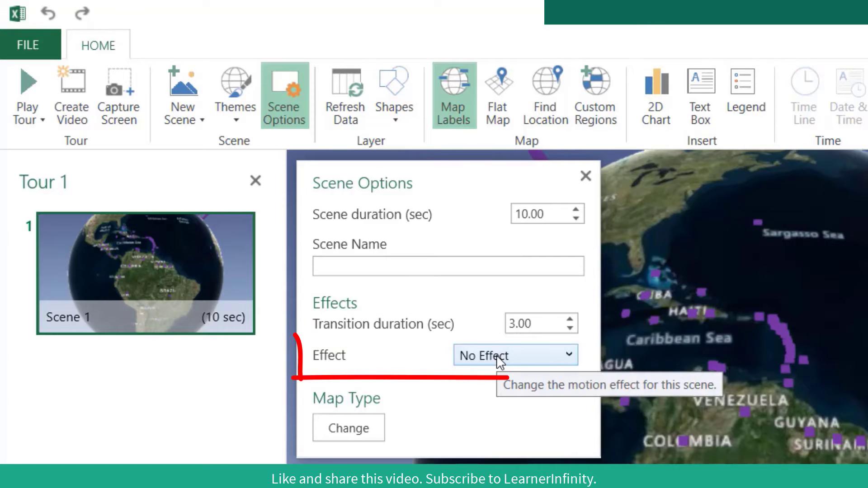
{"action": "left_click", "coordinate": [515, 355]}
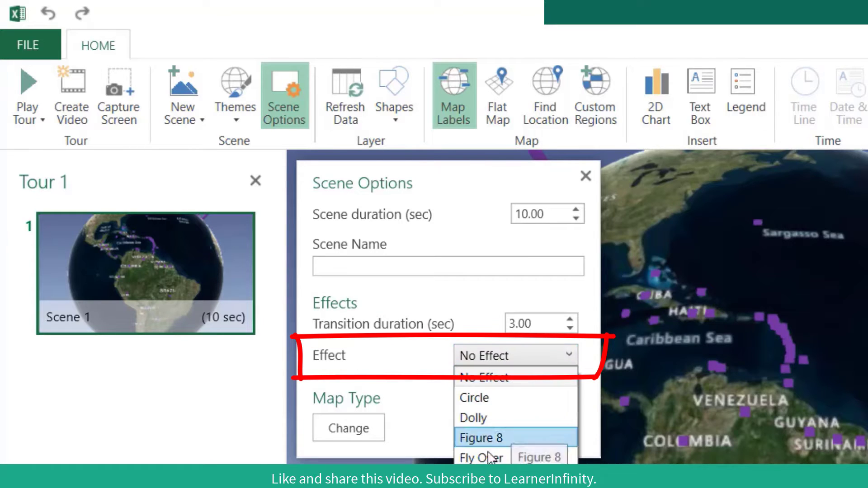
{"action": "left_click", "coordinate": [481, 457]}
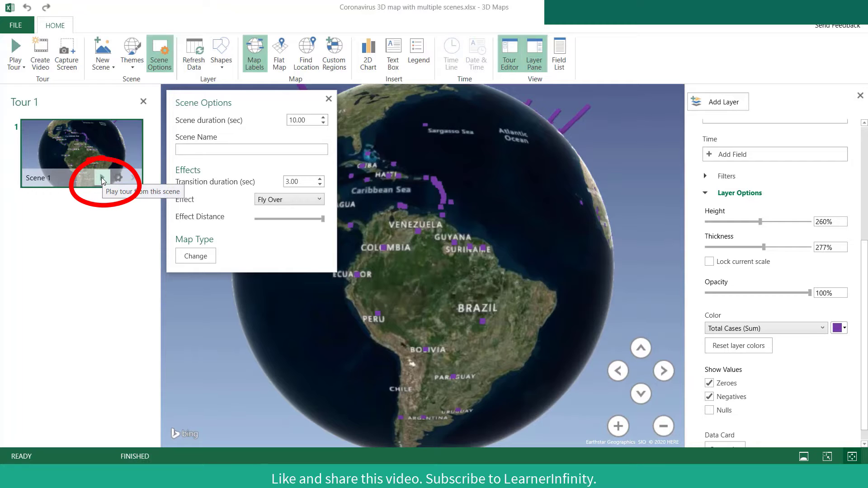
Play the tour from Scene 1, then exit playback back to the editor.
{"action": "left_click", "coordinate": [101, 179]}
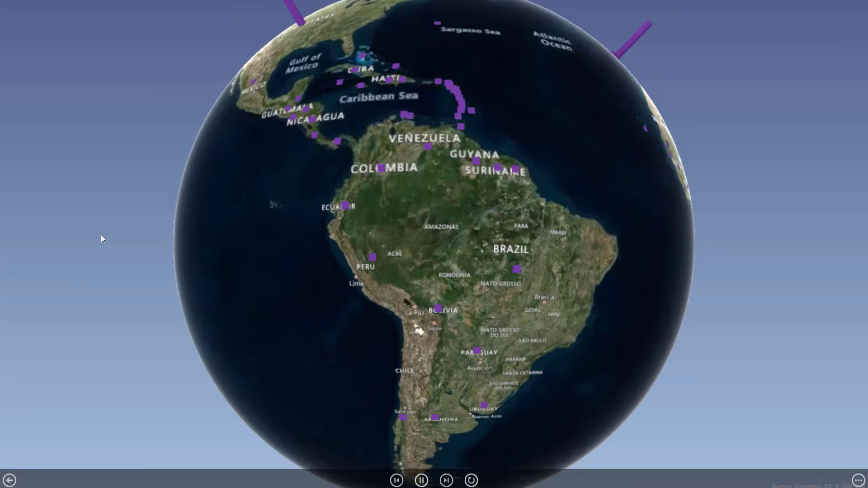
{"action": "left_click", "coordinate": [422, 481]}
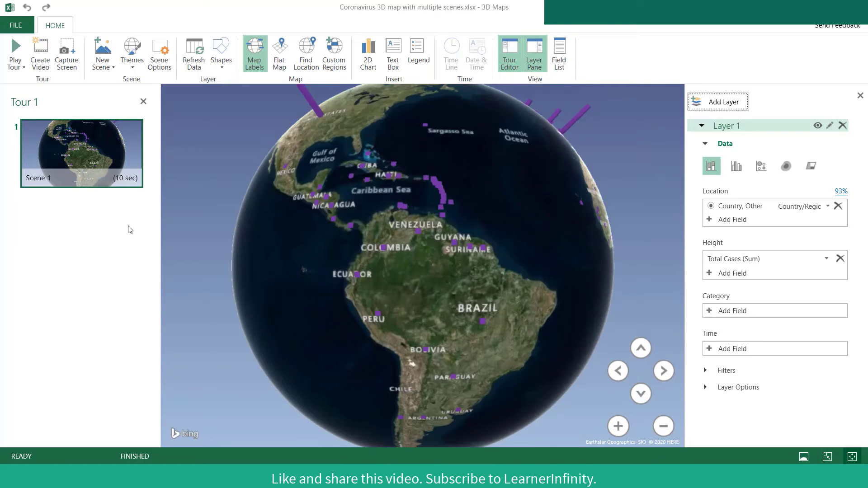
{"action": "mouse_move", "coordinate": [392, 50]}
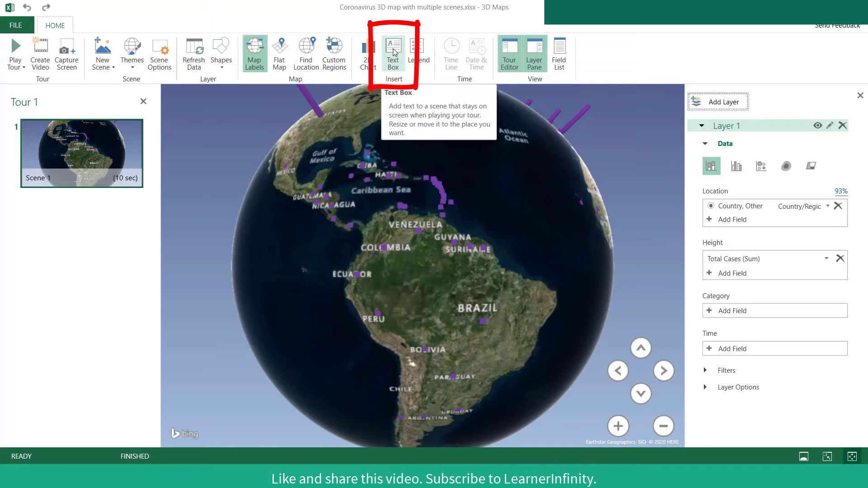
Add a text box titled 'AMERICA' to Scene 1.
{"action": "left_click", "coordinate": [393, 50]}
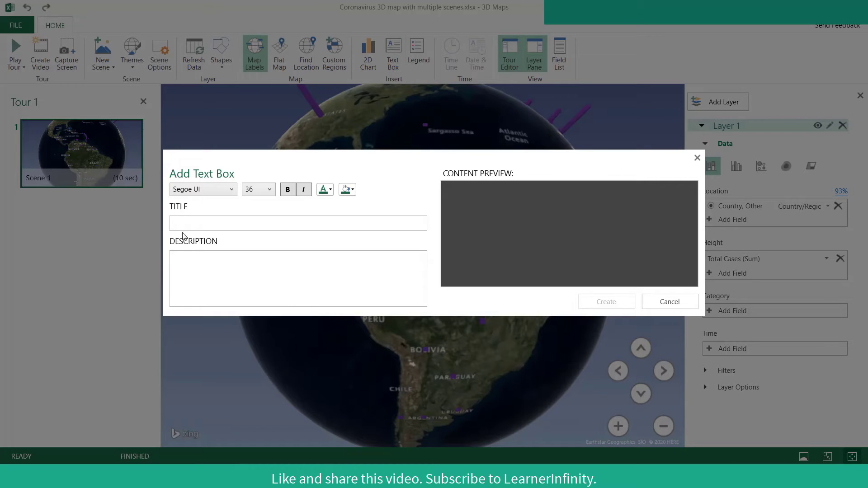
{"action": "left_click", "coordinate": [353, 189]}
{"action": "type", "text": "AMERICA"}
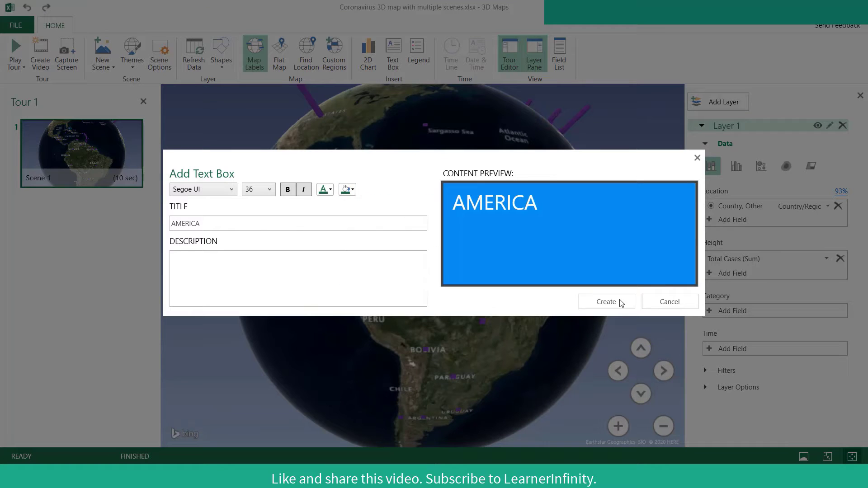
{"action": "left_click", "coordinate": [606, 302]}
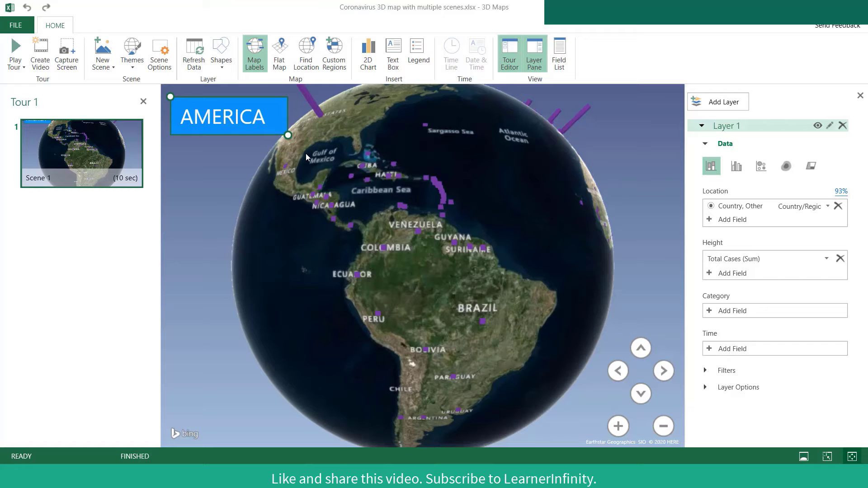
{"action": "mouse_move", "coordinate": [102, 180]}
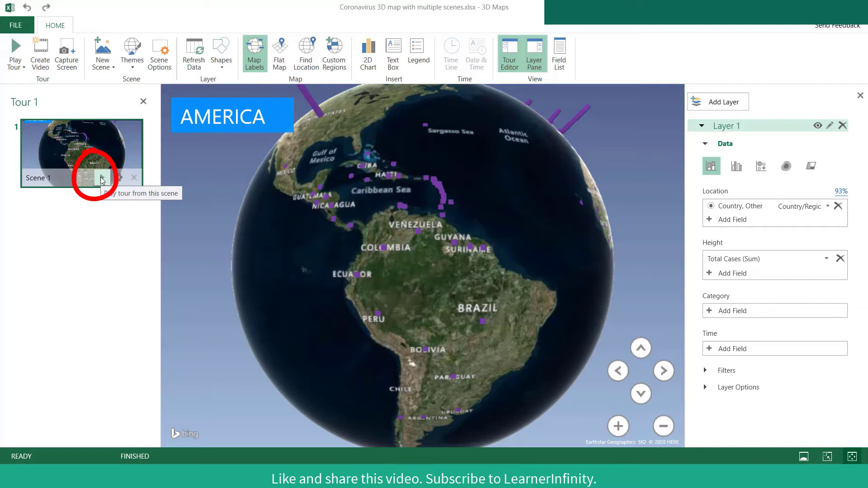
{"action": "mouse_move", "coordinate": [101, 179]}
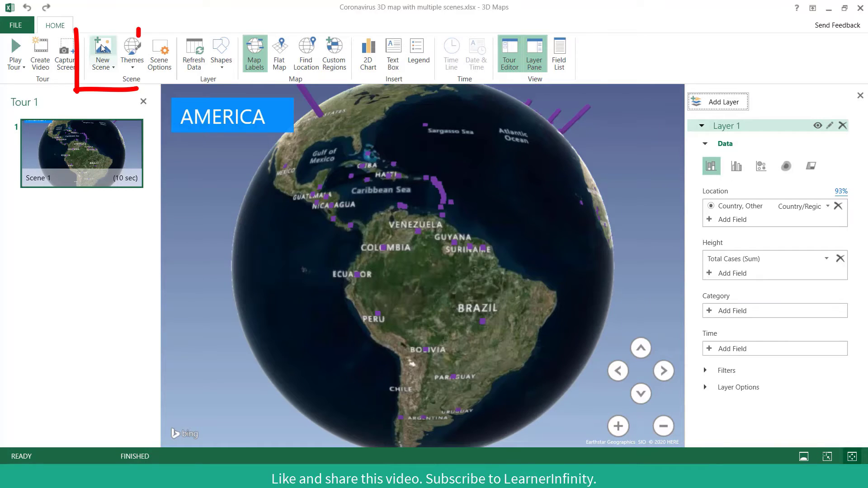
Duplicate the scene, turn to Africa, and retitle it 'AFRICA AND MIDDLE EAST' in green.
{"action": "left_click", "coordinate": [102, 50]}
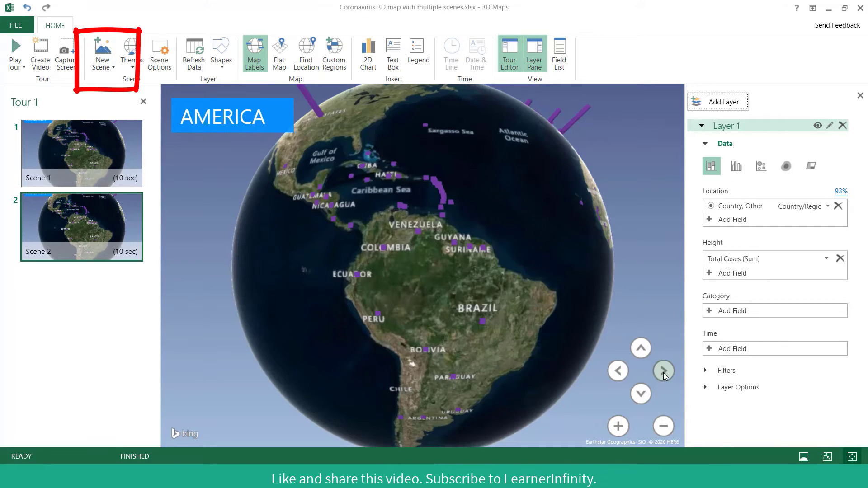
{"action": "left_click", "coordinate": [663, 371]}
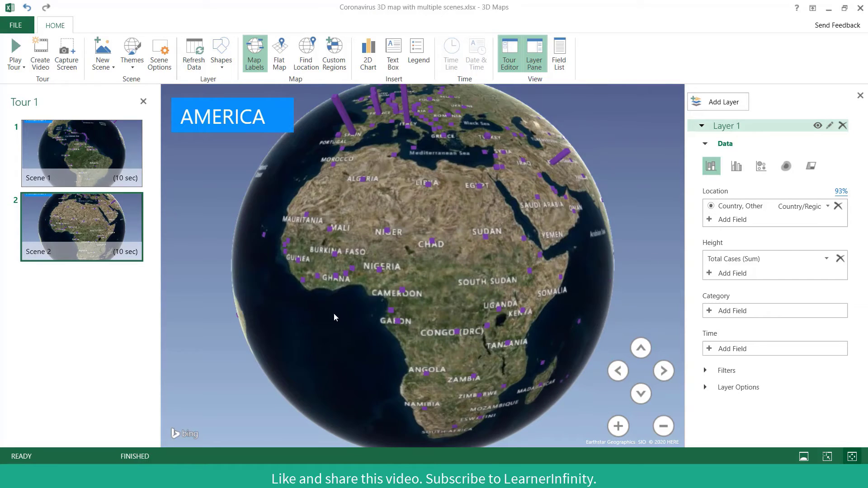
{"action": "left_click", "coordinate": [232, 116]}
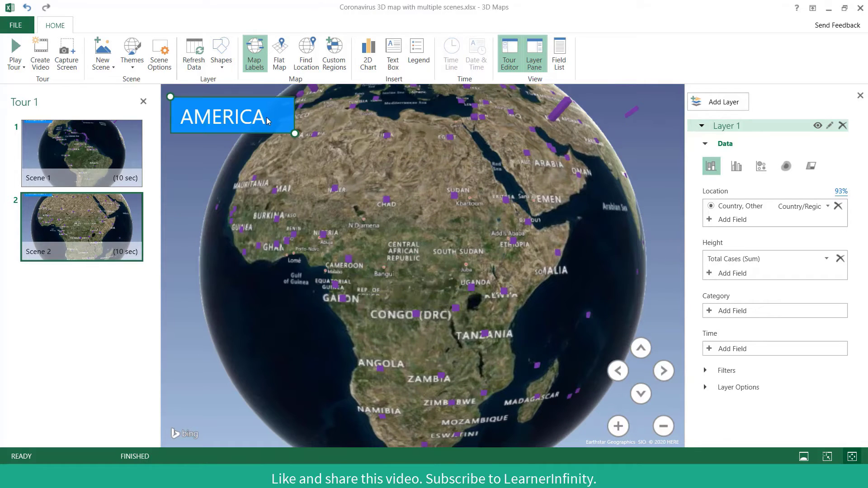
{"action": "double_click", "coordinate": [223, 116]}
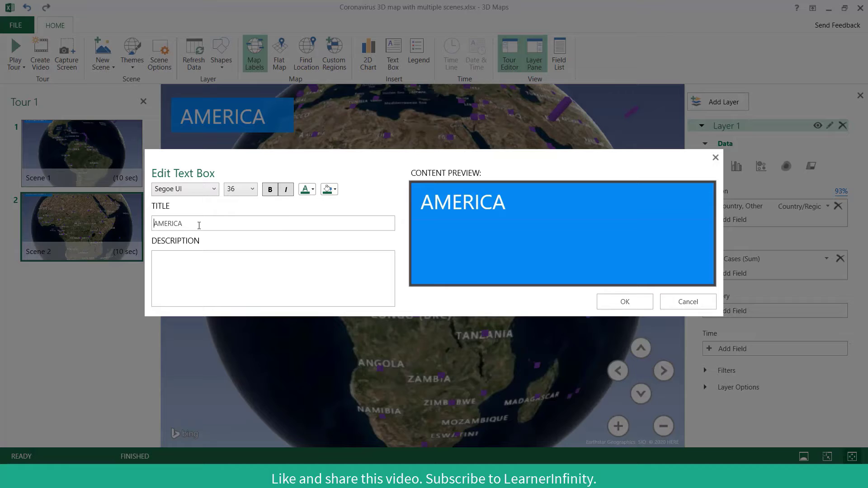
{"action": "type", "text": "AFRICA AND MIDDLE EAST"}
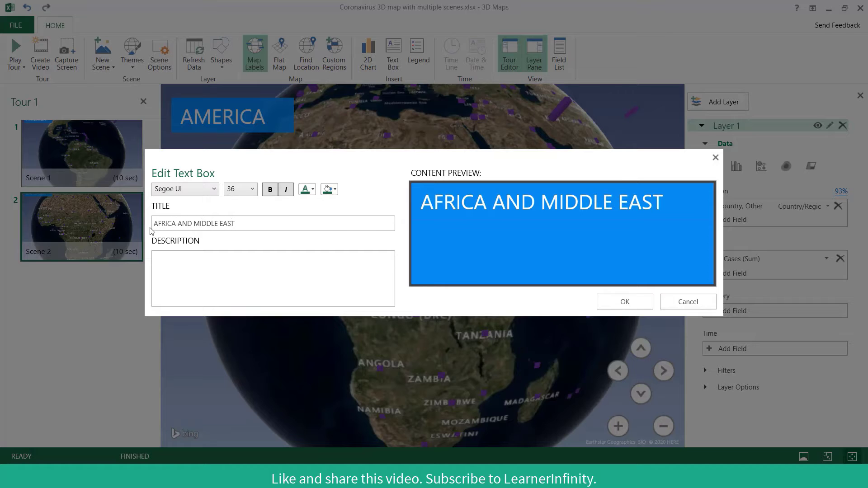
{"action": "mouse_move", "coordinate": [392, 227]}
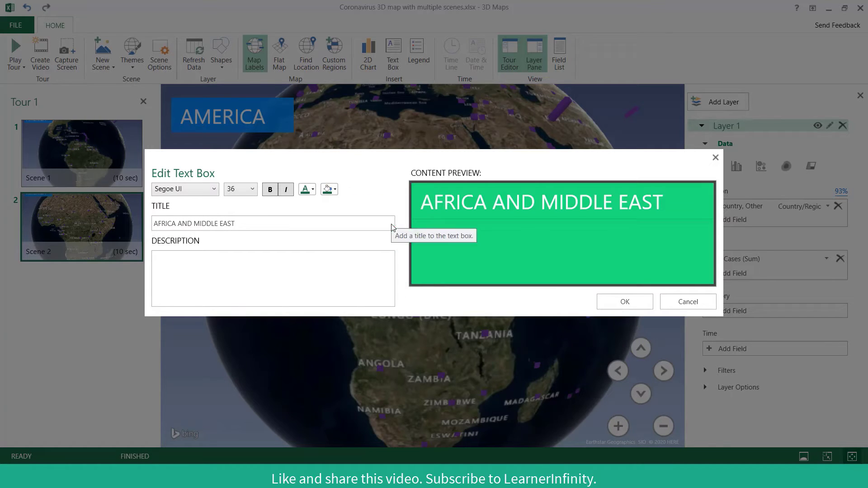
{"action": "left_click", "coordinate": [624, 302]}
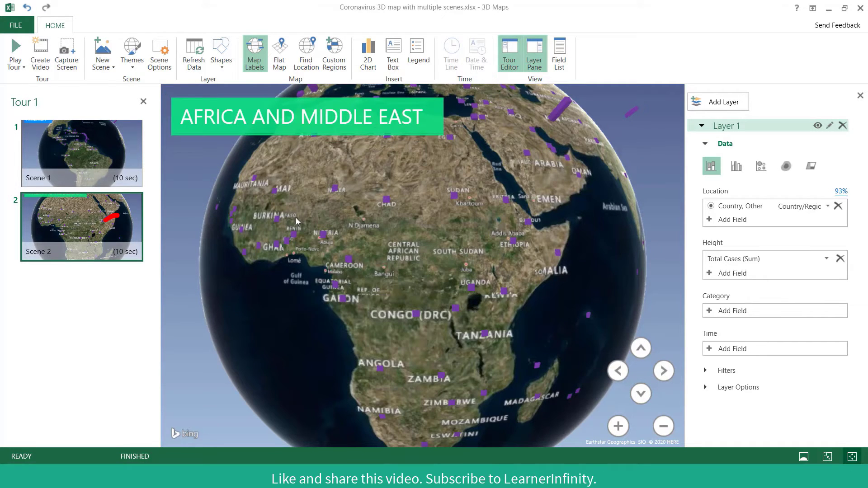
{"action": "mouse_move", "coordinate": [119, 251]}
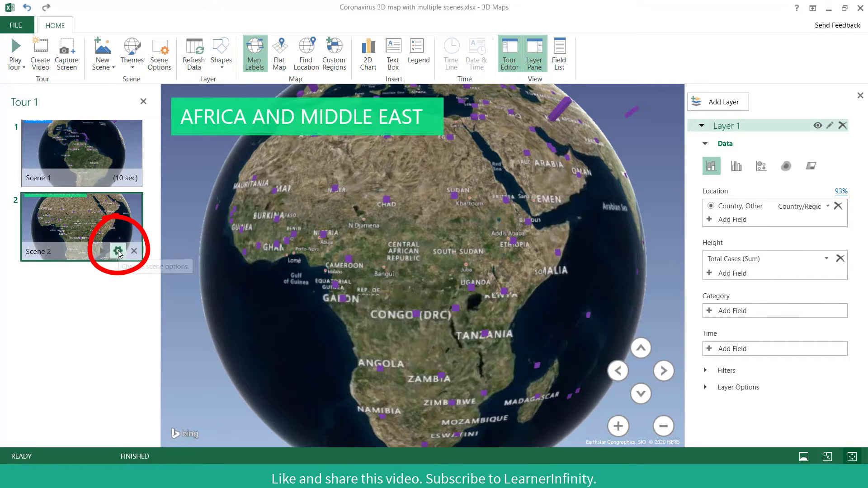
Set Scene 2's motion effect to Circle and close its settings.
{"action": "left_click", "coordinate": [118, 251]}
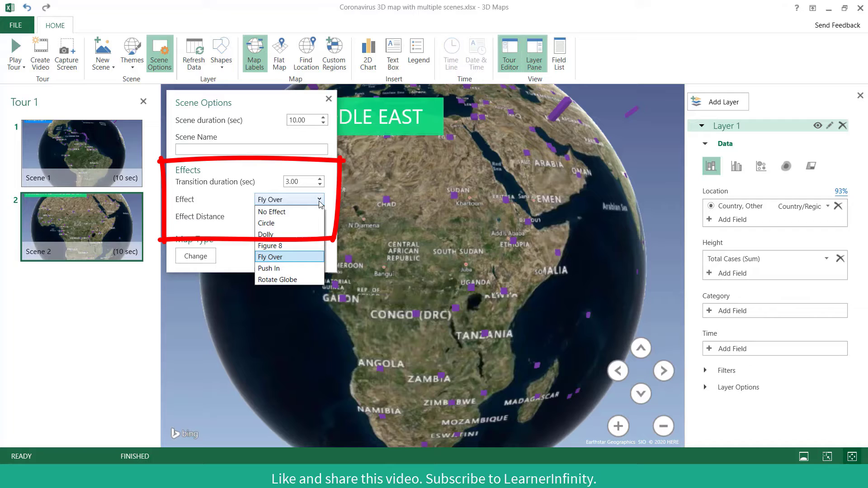
{"action": "left_click", "coordinate": [266, 223]}
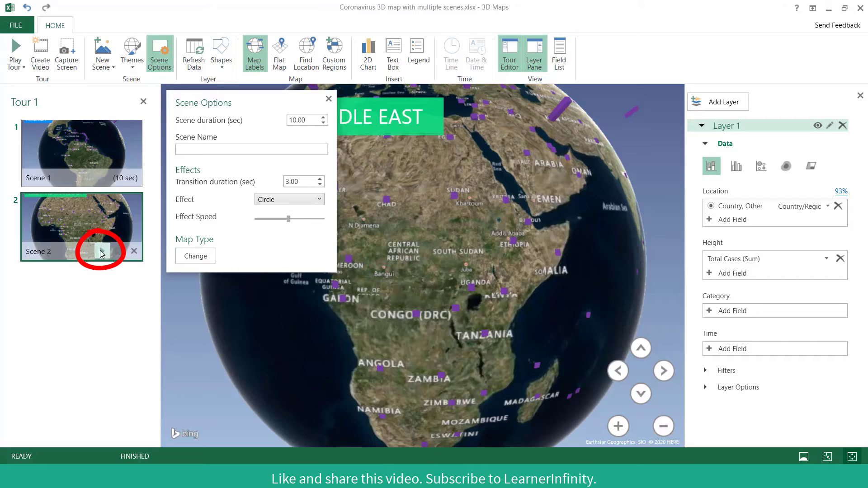
{"action": "left_click", "coordinate": [15, 53]}
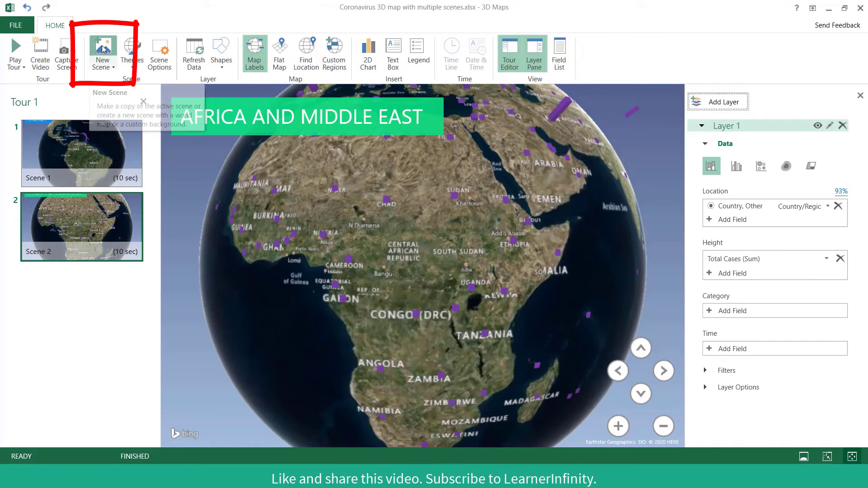
Add Scene 3 over Europe with a pink-background 'EUROPE' title.
{"action": "left_click", "coordinate": [102, 50]}
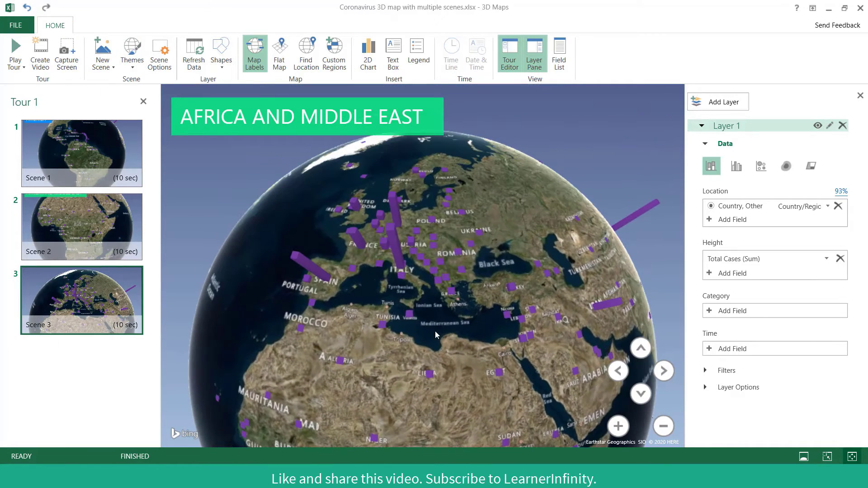
{"action": "left_click", "coordinate": [618, 427]}
{"action": "type", "text": "A"}
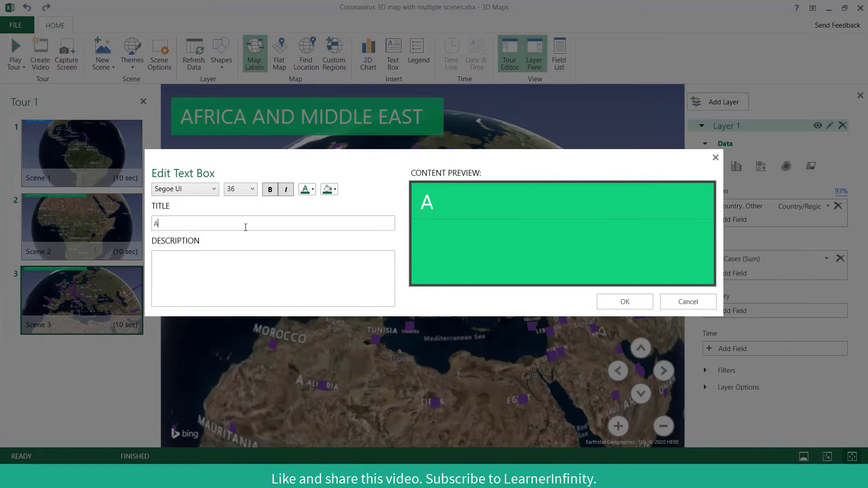
{"action": "left_click", "coordinate": [328, 189]}
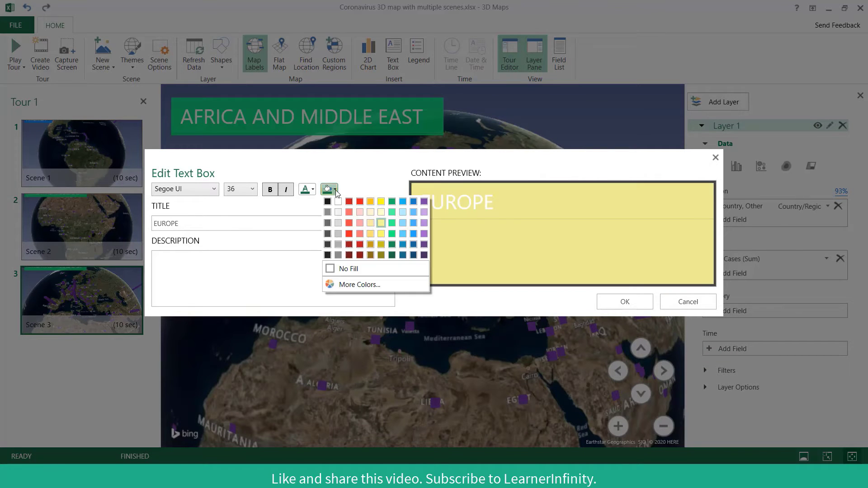
{"action": "left_click", "coordinate": [624, 302]}
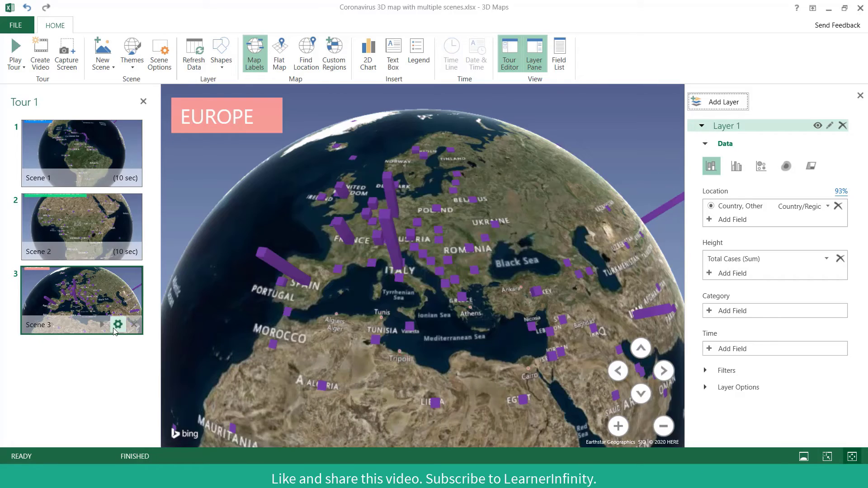
{"action": "mouse_move", "coordinate": [118, 325]}
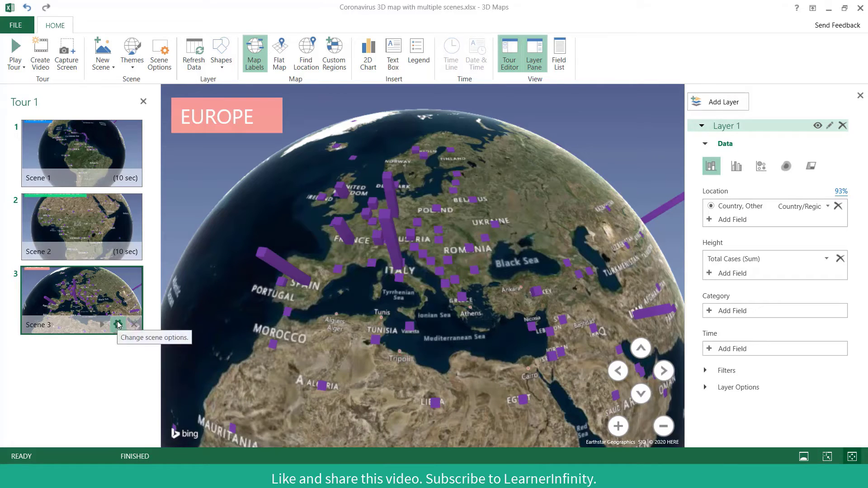
Set Scene 3's effect to Push In and play the tour from that scene.
{"action": "left_click", "coordinate": [112, 325]}
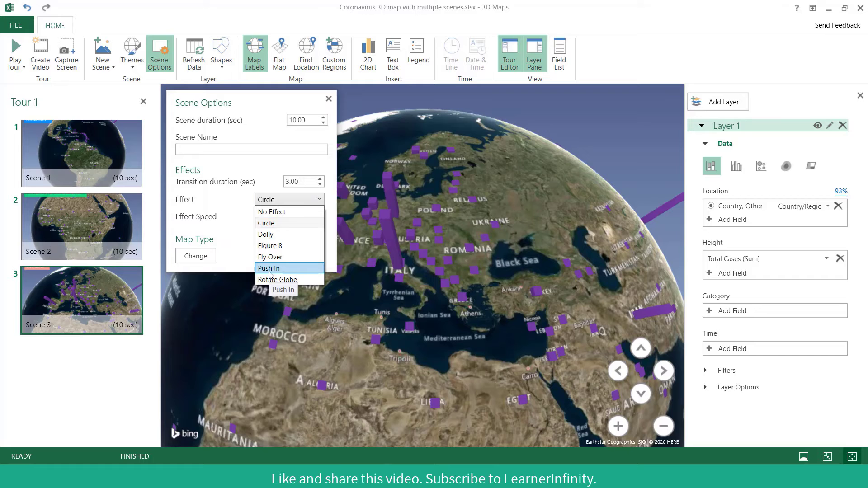
{"action": "left_click", "coordinate": [268, 269]}
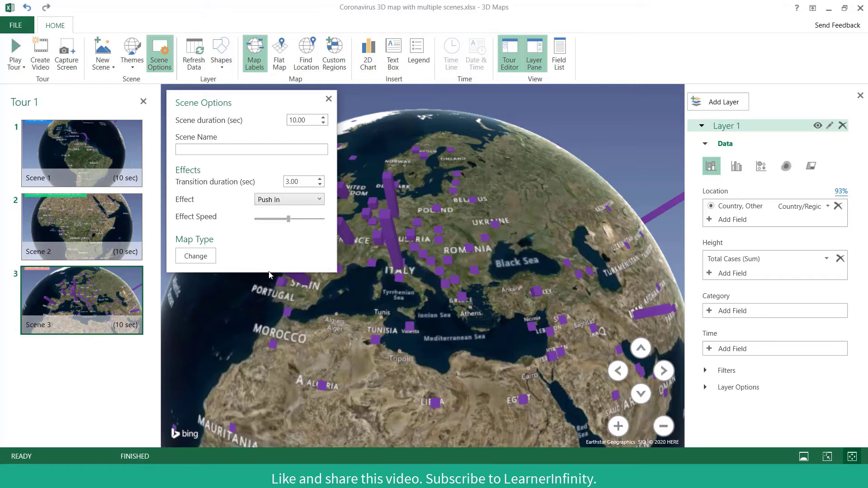
{"action": "mouse_move", "coordinate": [101, 325]}
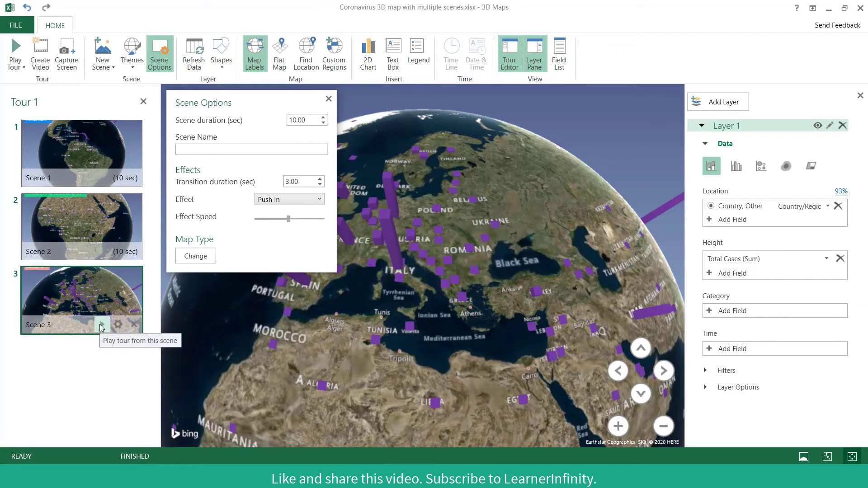
{"action": "left_click", "coordinate": [101, 325]}
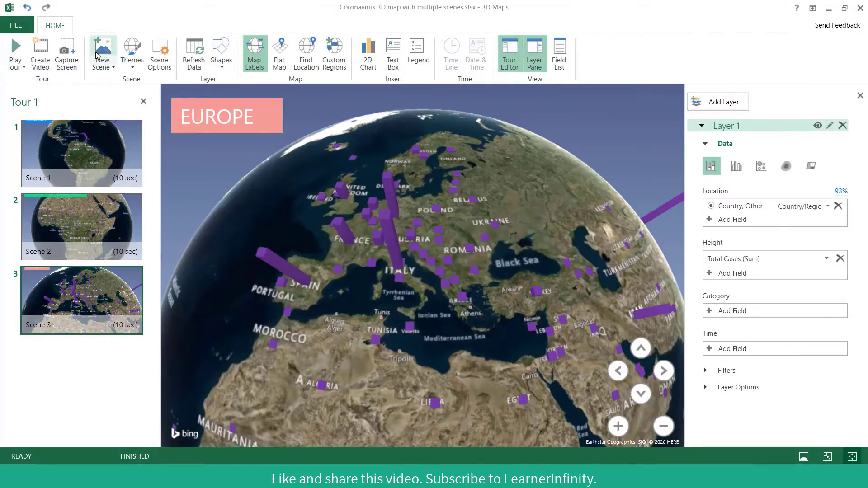
Add Scene 4 and give its ASIA title a yellow background fill.
{"action": "left_click", "coordinate": [102, 50]}
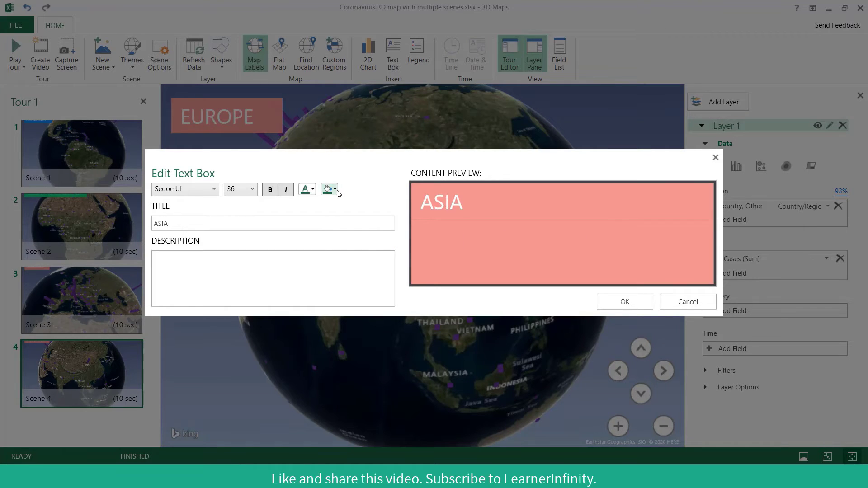
{"action": "left_click", "coordinate": [326, 189]}
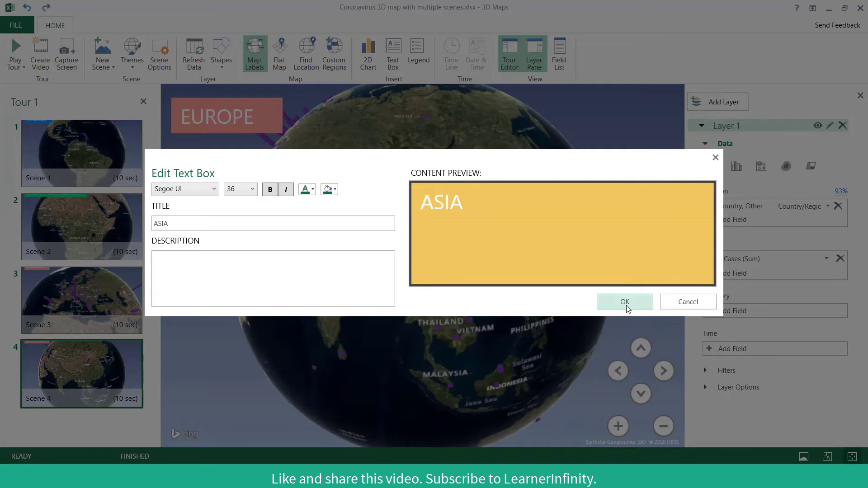
{"action": "left_click", "coordinate": [624, 302]}
{"action": "type", "text": "15"}
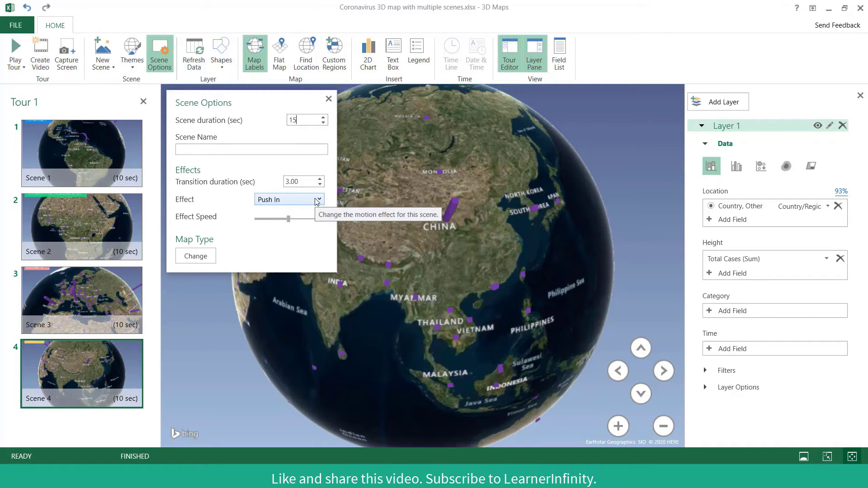
Open the Asia scene's Effect list to view the available motion effects.
{"action": "left_click", "coordinate": [288, 200]}
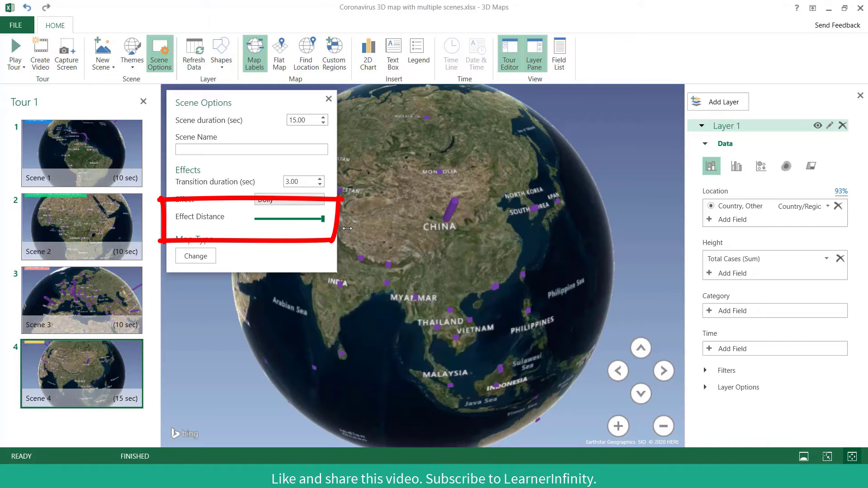
{"action": "mouse_move", "coordinate": [104, 402]}
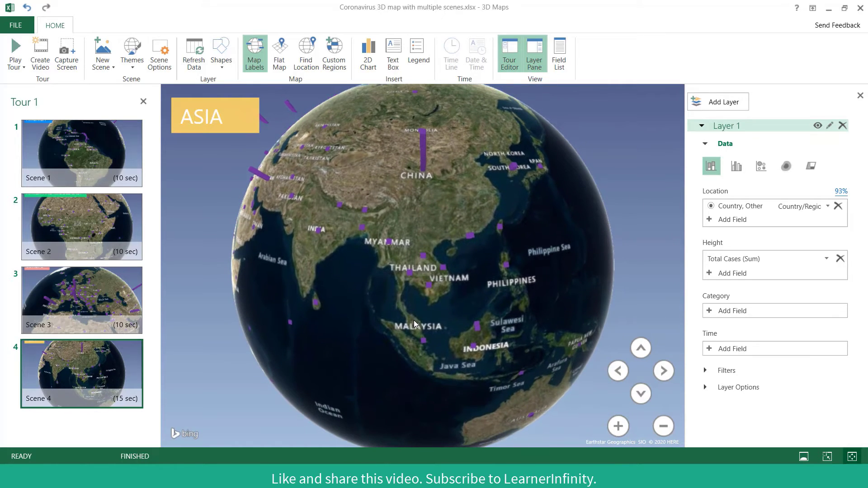
{"action": "mouse_move", "coordinate": [101, 50]}
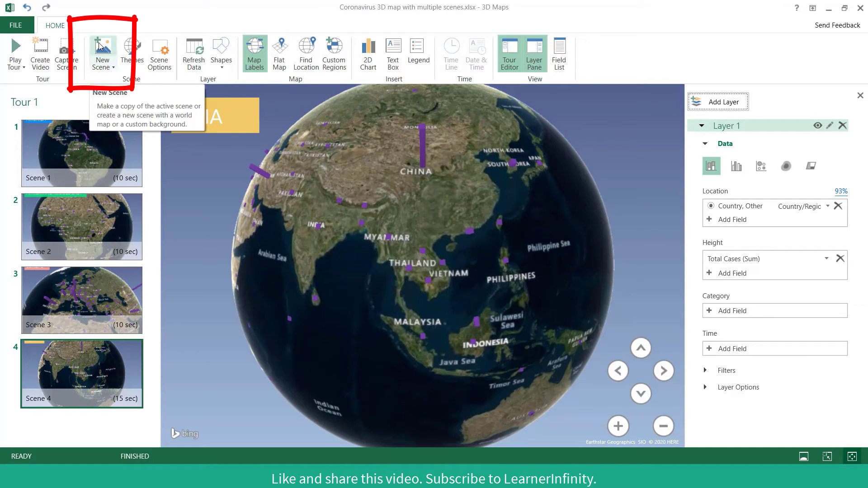
Add Scene 5 and edit its title to THE WORLD in blue text.
{"action": "left_click", "coordinate": [102, 53]}
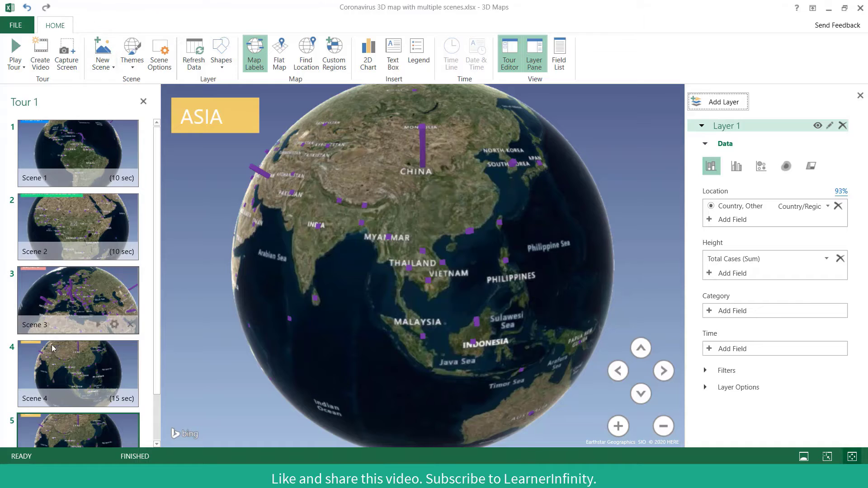
{"action": "right_click", "coordinate": [215, 115]}
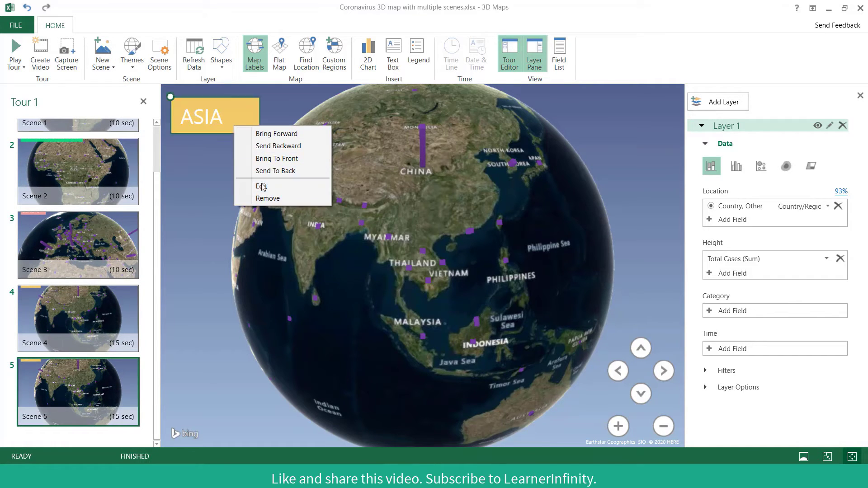
{"action": "left_click", "coordinate": [261, 185]}
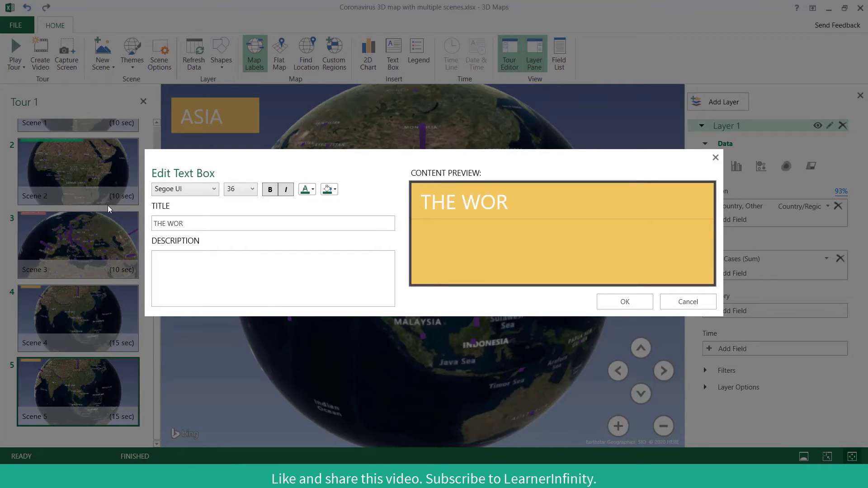
{"action": "left_click", "coordinate": [314, 189]}
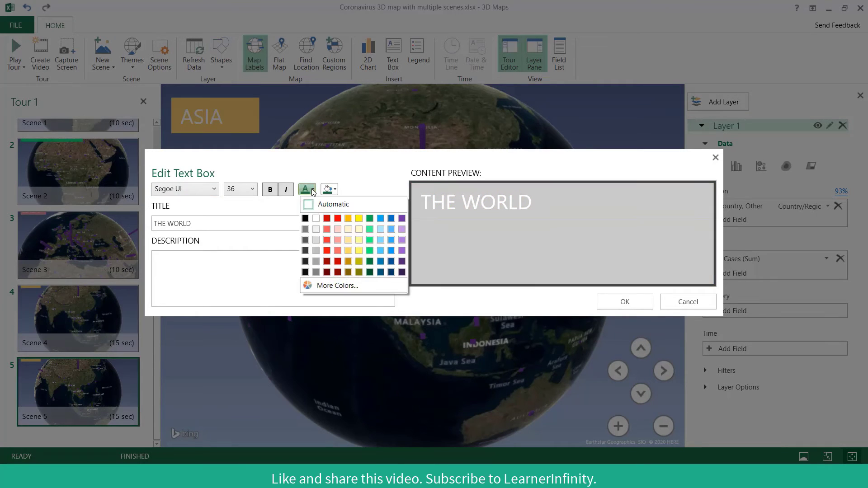
{"action": "left_click", "coordinate": [379, 217]}
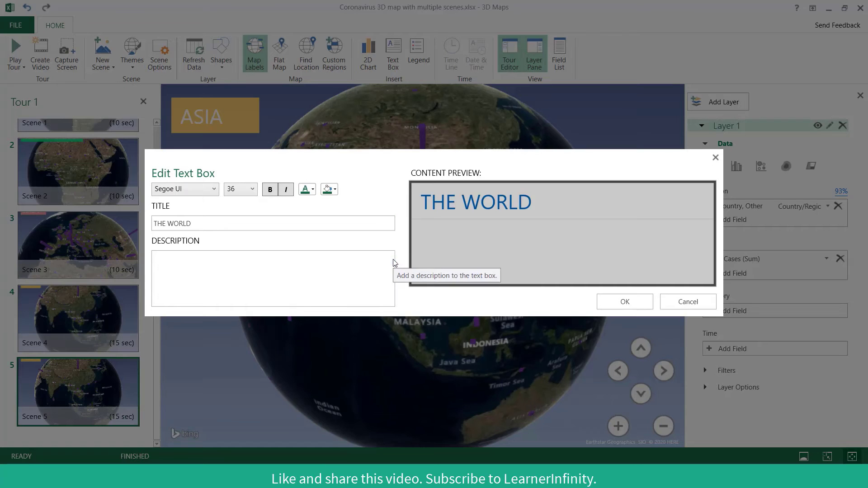
{"action": "left_click", "coordinate": [624, 302]}
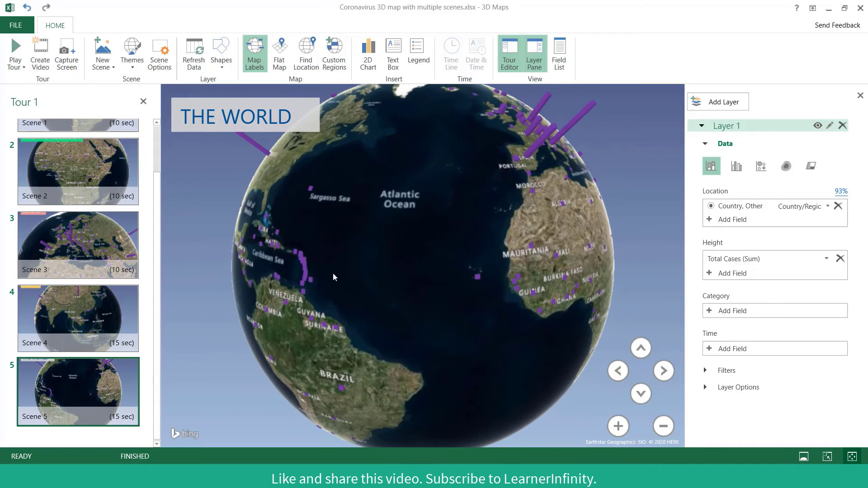
Apply the Rotate Globe effect to Scene 5 and play the tour from it.
{"action": "left_click", "coordinate": [664, 427]}
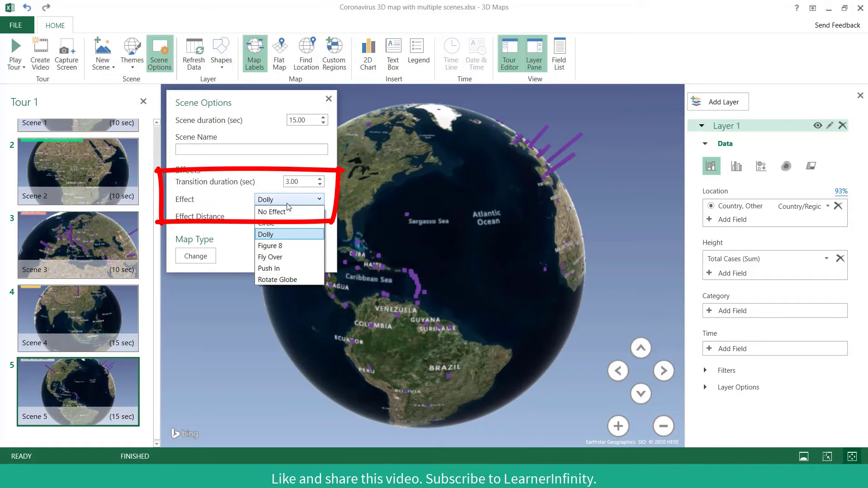
{"action": "left_click", "coordinate": [277, 280]}
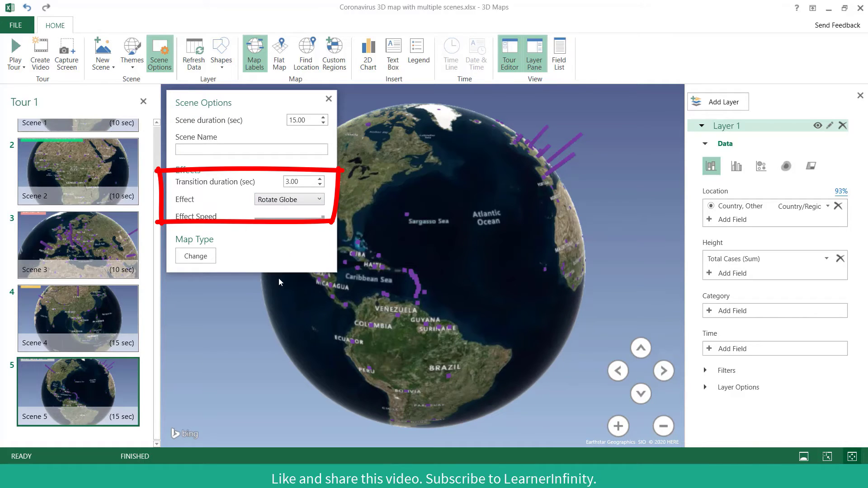
{"action": "mouse_move", "coordinate": [97, 417]}
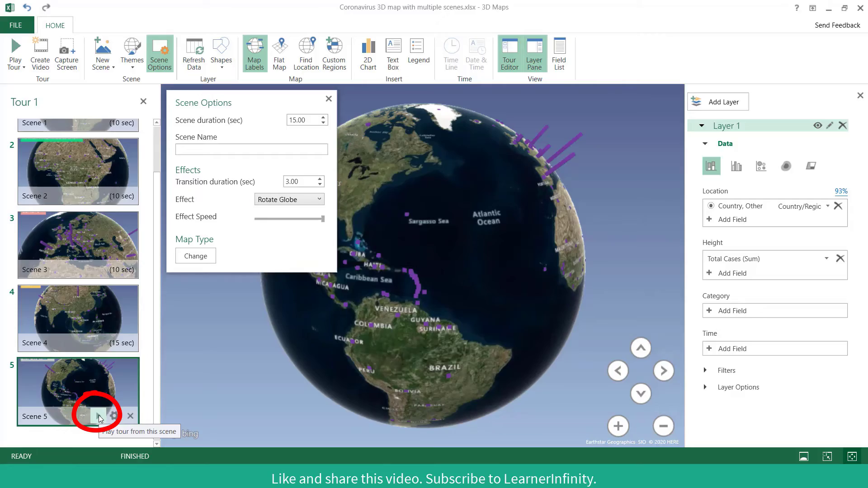
{"action": "left_click", "coordinate": [99, 416]}
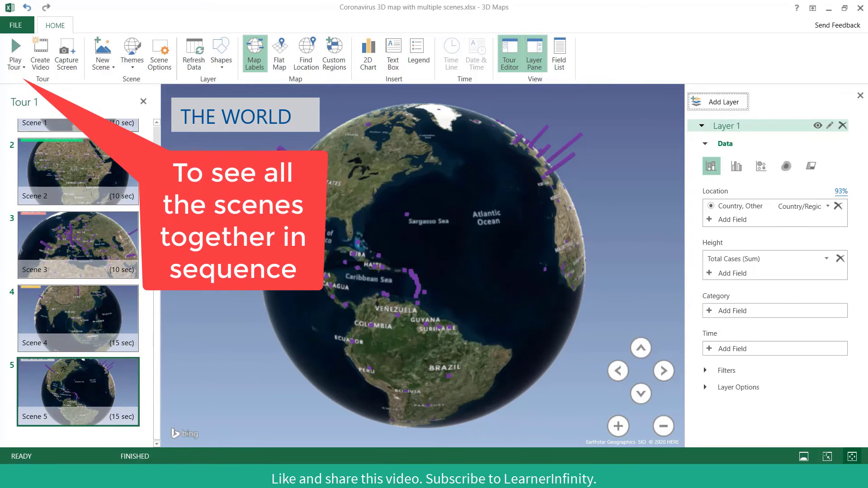
{"action": "scroll", "scroll_direction": "up", "scroll_amount": 3}
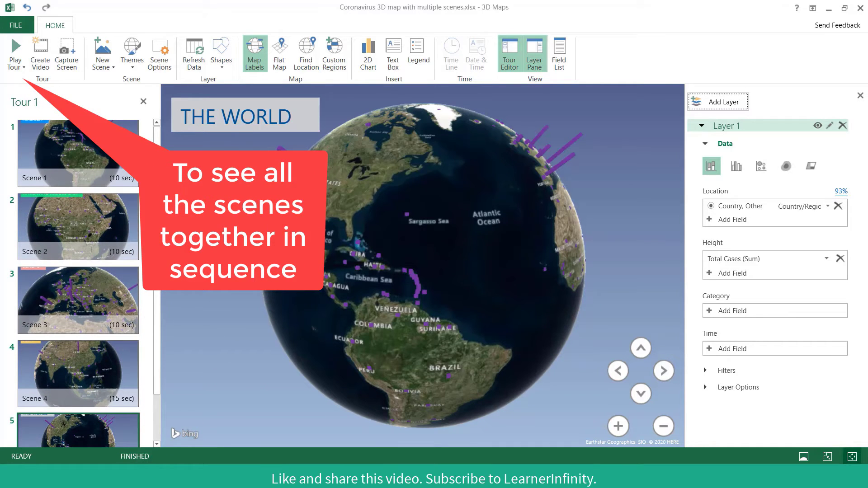
{"action": "mouse_move", "coordinate": [16, 53]}
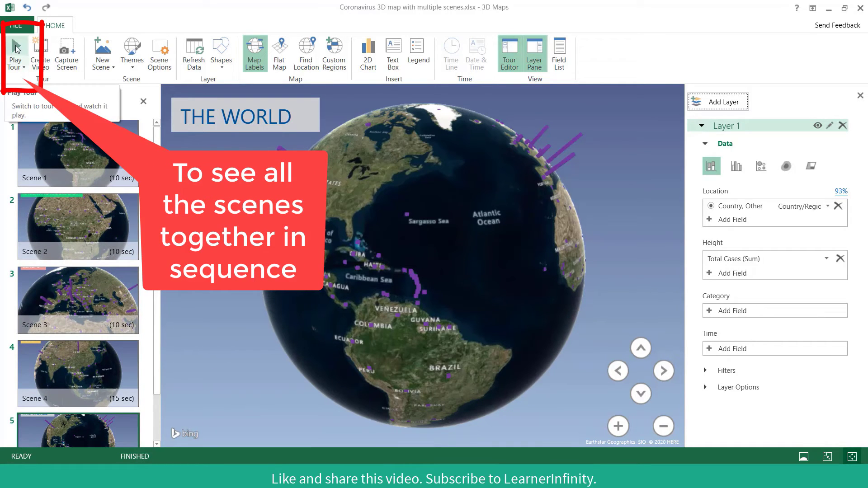